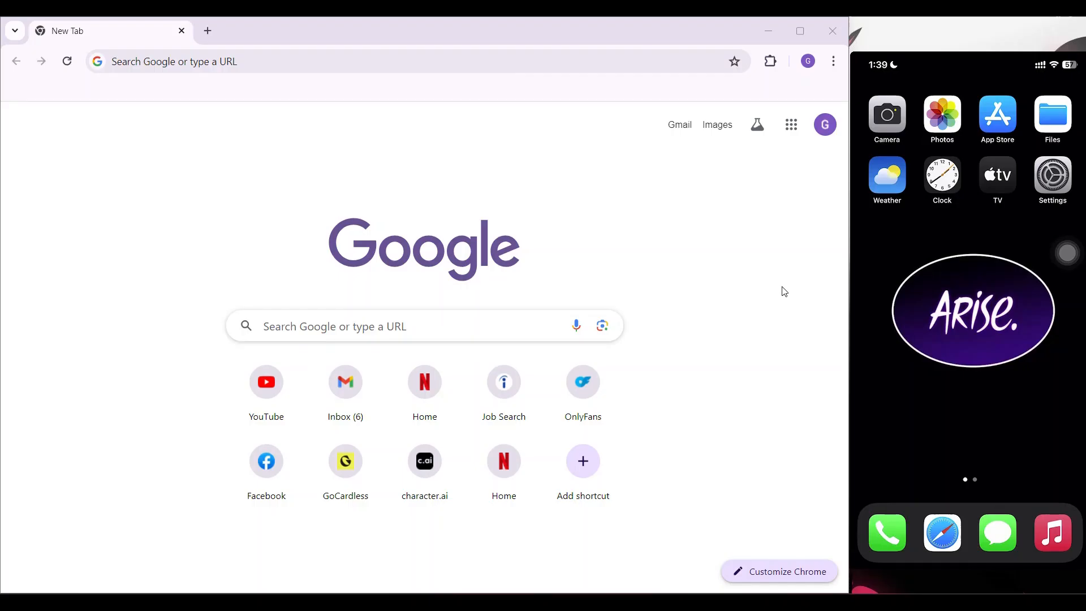
# - Go to amazon.com in Chrome's address bar
pyautogui.click(204, 61)
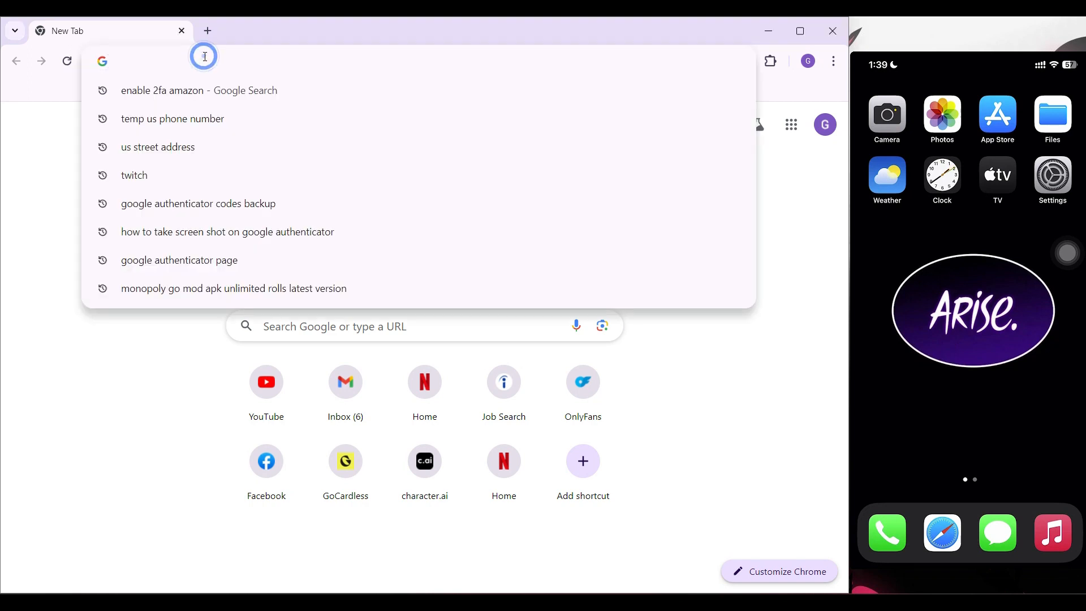
pyautogui.write('amazon.com')
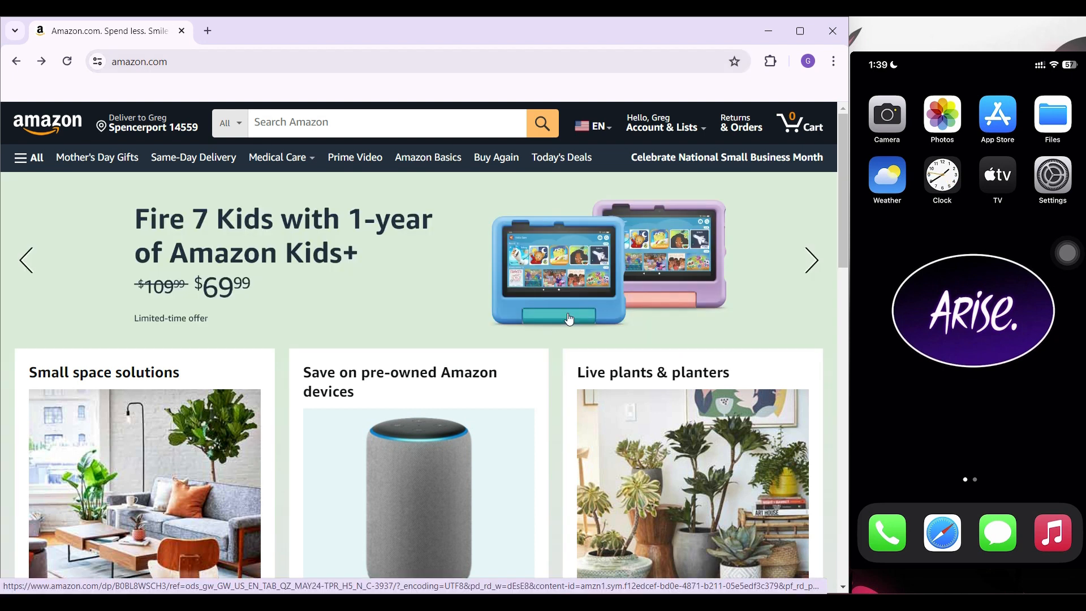
# - Open Account from the Account & Lists menu
pyautogui.click(662, 122)
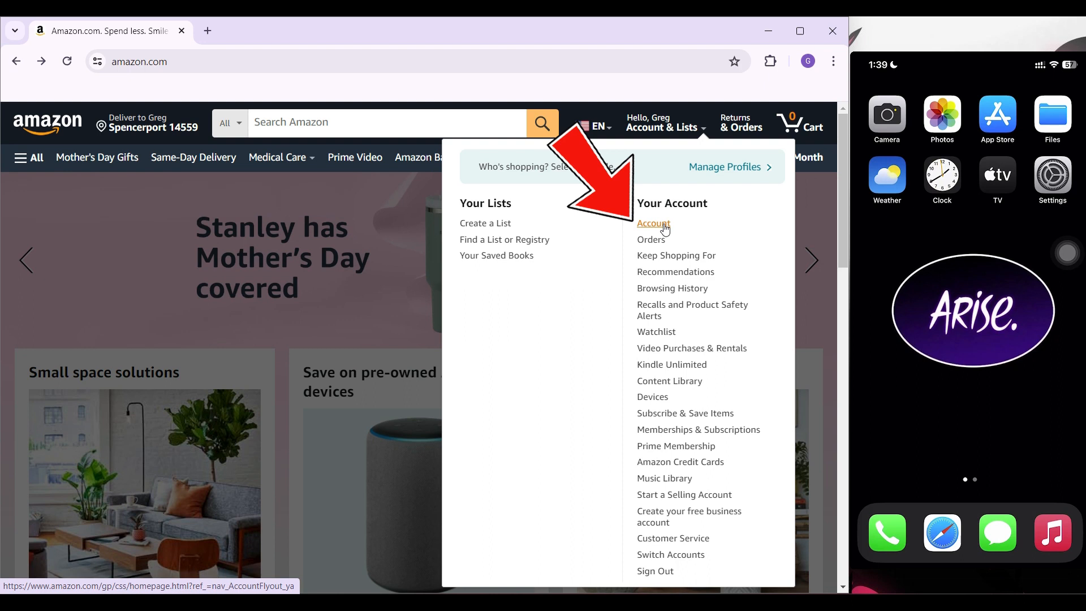
pyautogui.click(652, 222)
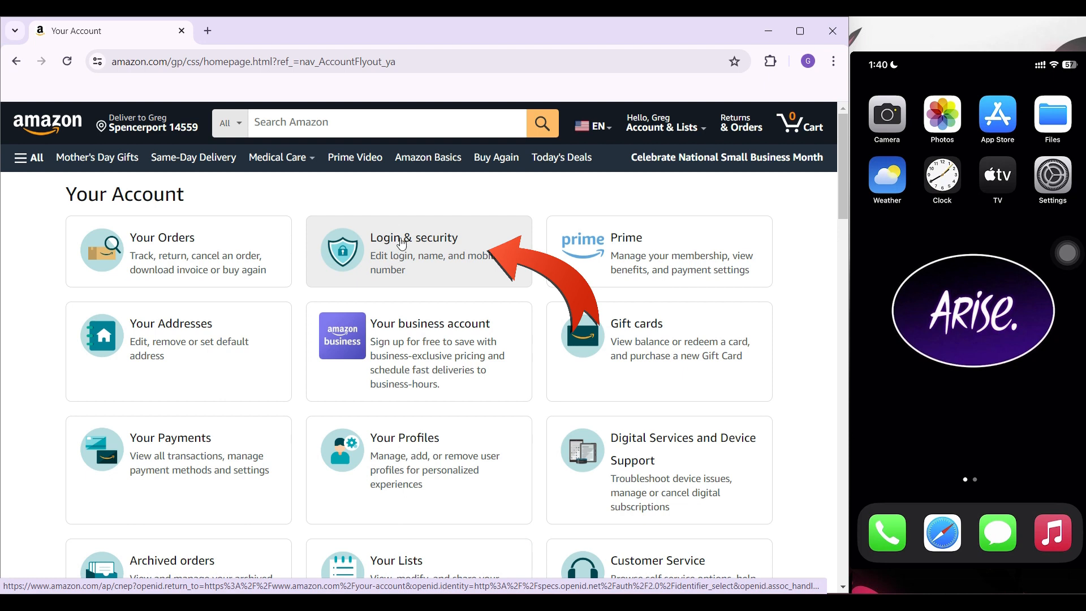
# - Open Login & Security, re-enter the password, and scroll to 2-step verification
pyautogui.click(413, 251)
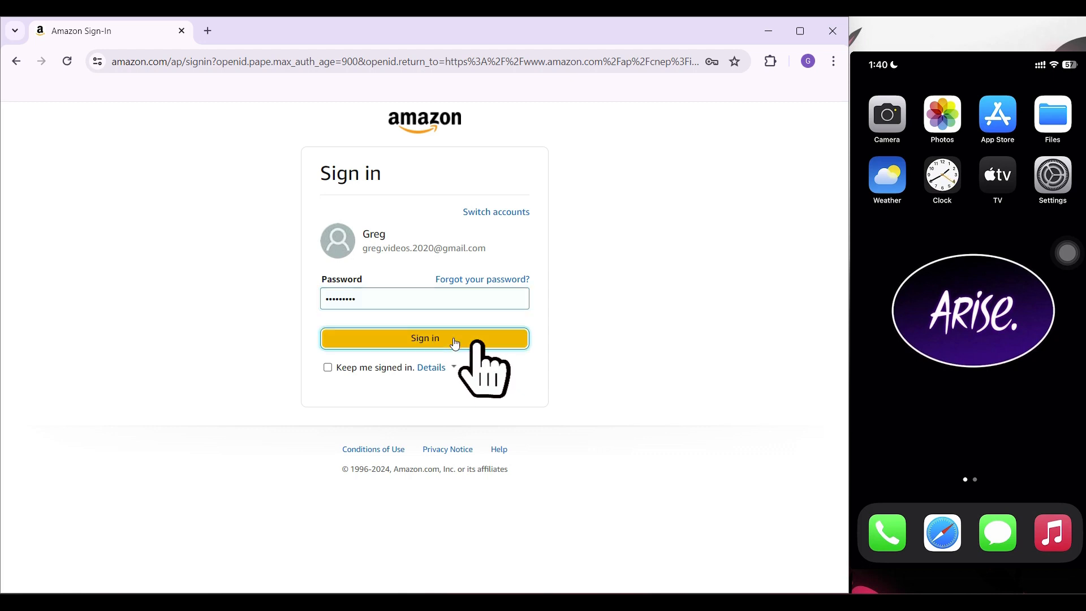
pyautogui.click(425, 338)
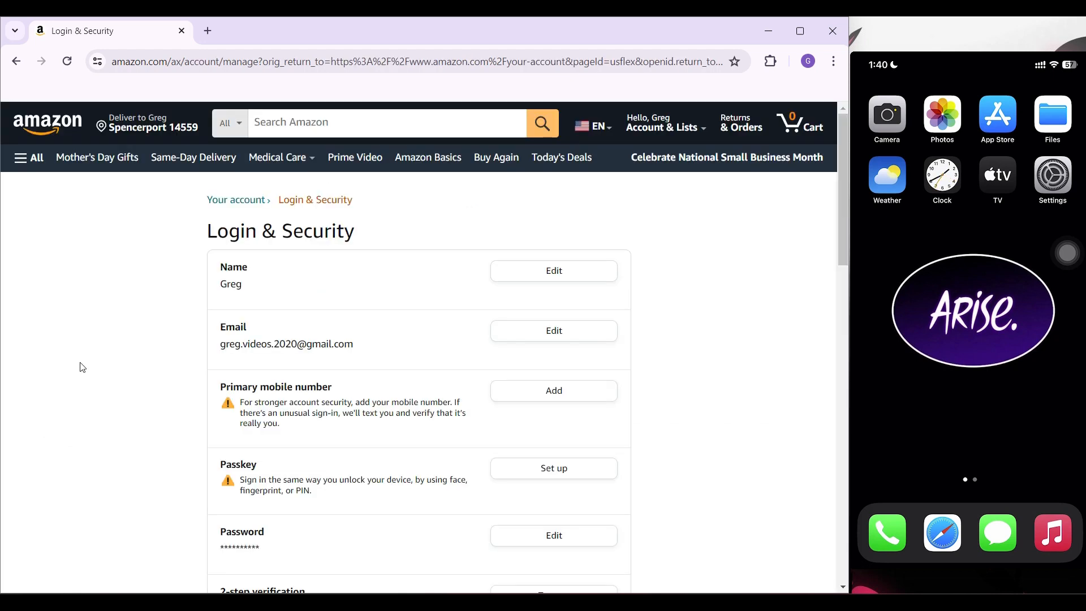
pyautogui.scroll(-3)
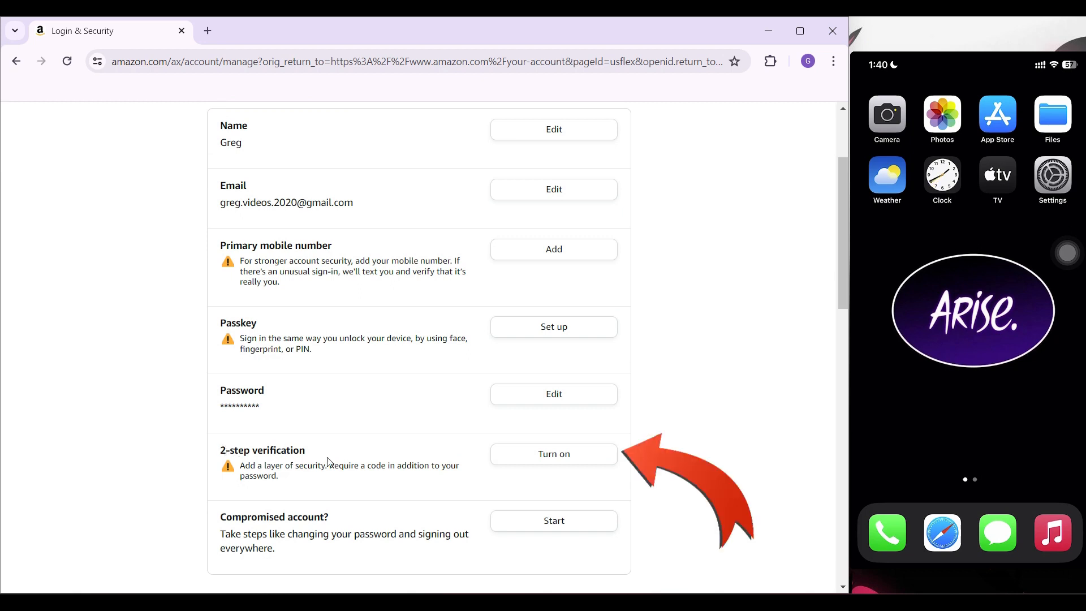
pyautogui.moveTo(552, 467)
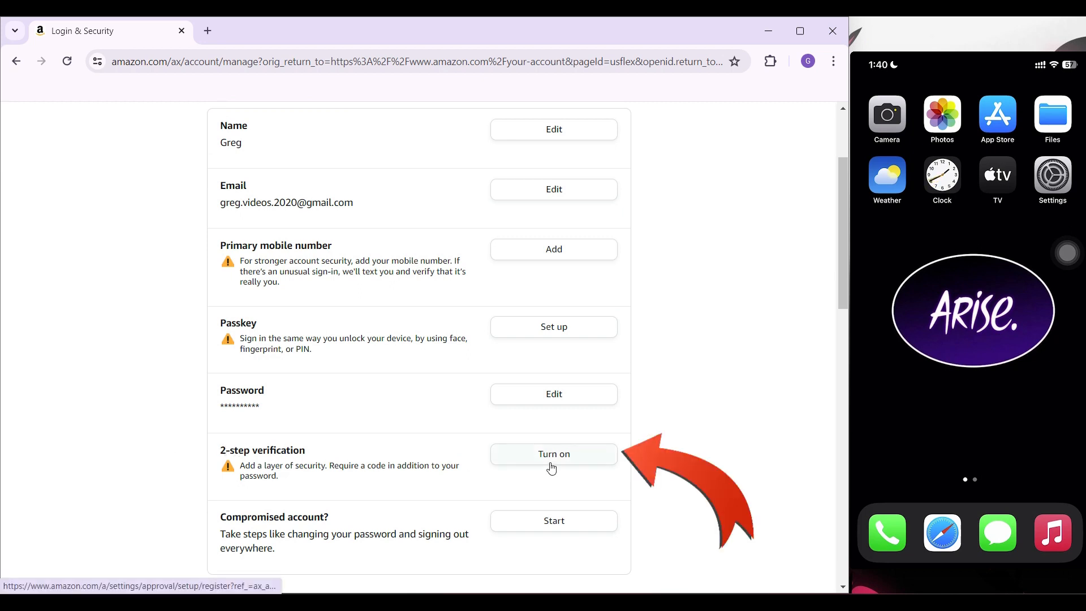
# - Turn on 2-step verification and pick the Authenticator App method
pyautogui.click(552, 454)
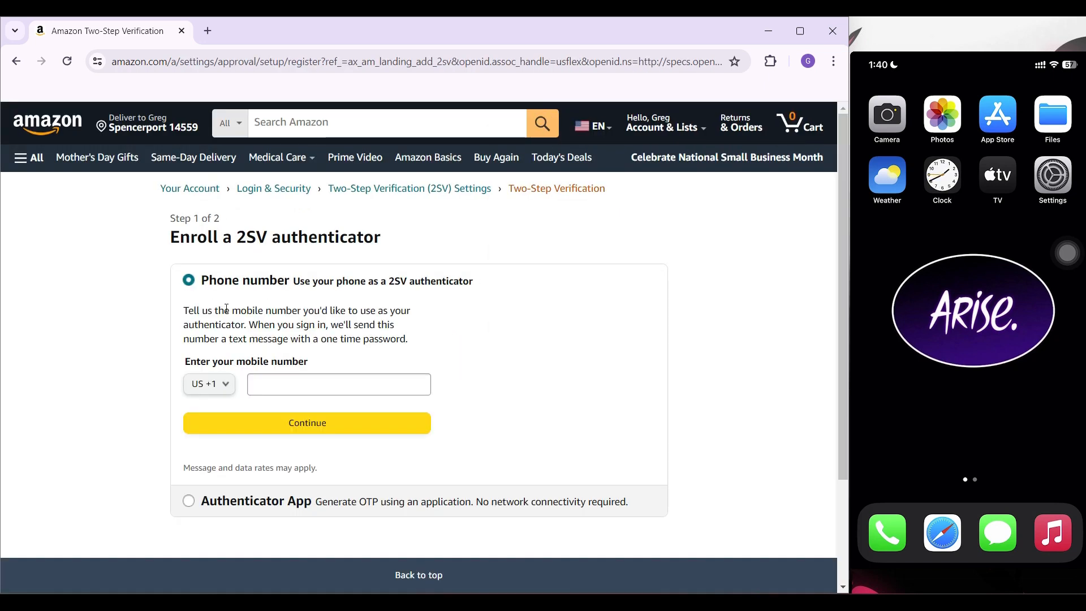
pyautogui.moveTo(127, 278)
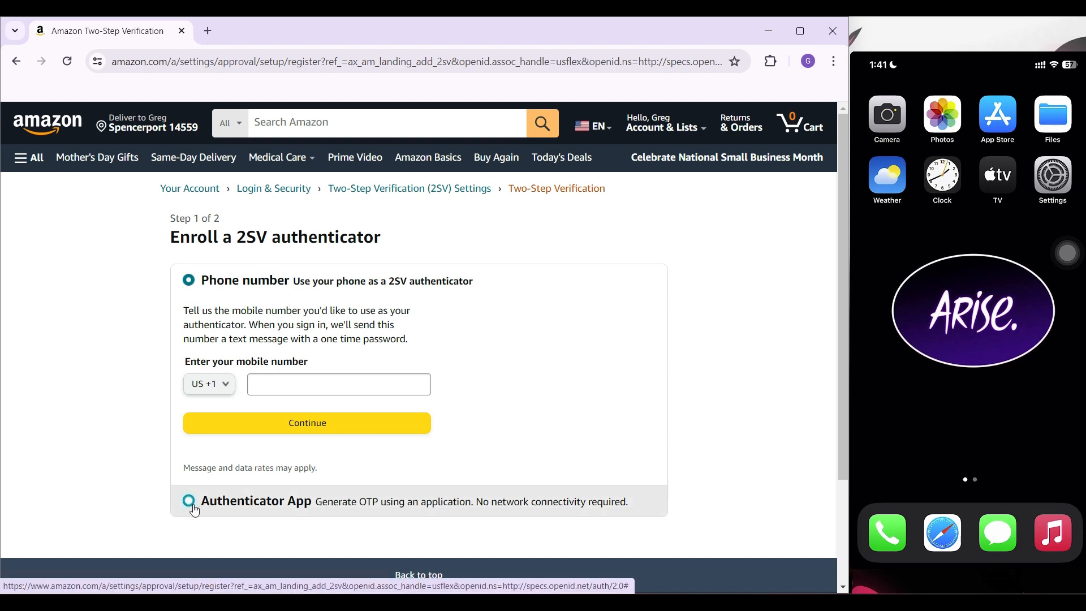
pyautogui.click(188, 501)
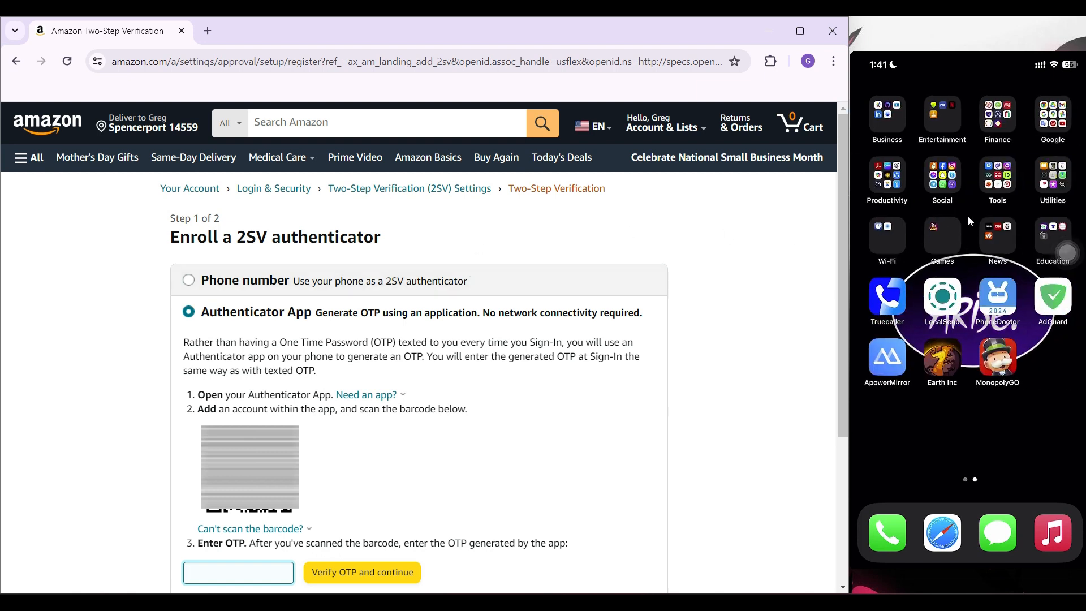
# - In Google Authenticator, add an account by scanning Amazon's QR code
pyautogui.click(885, 116)
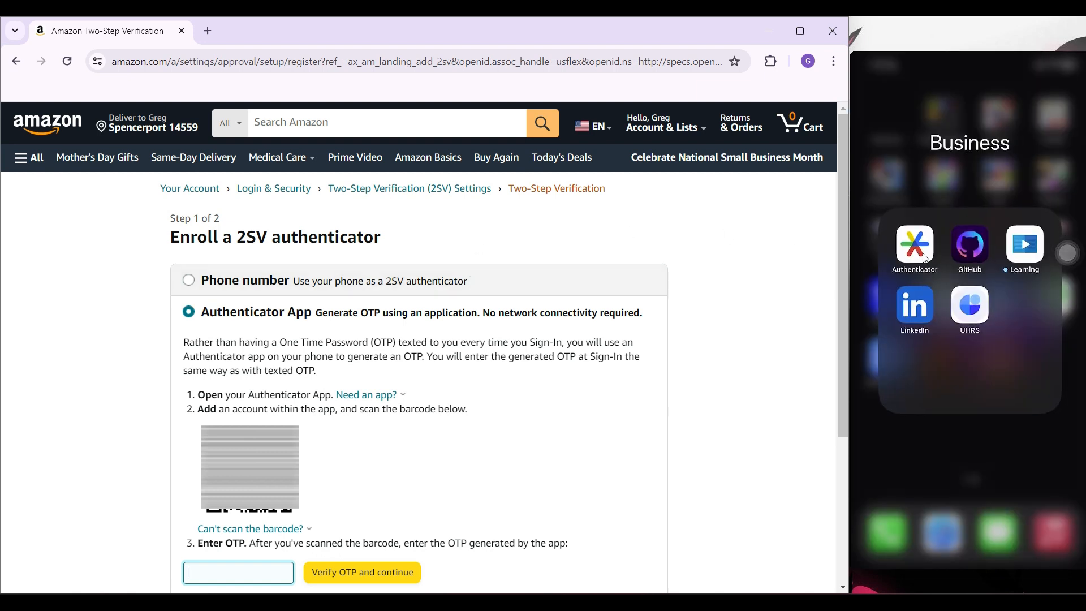
pyautogui.click(914, 244)
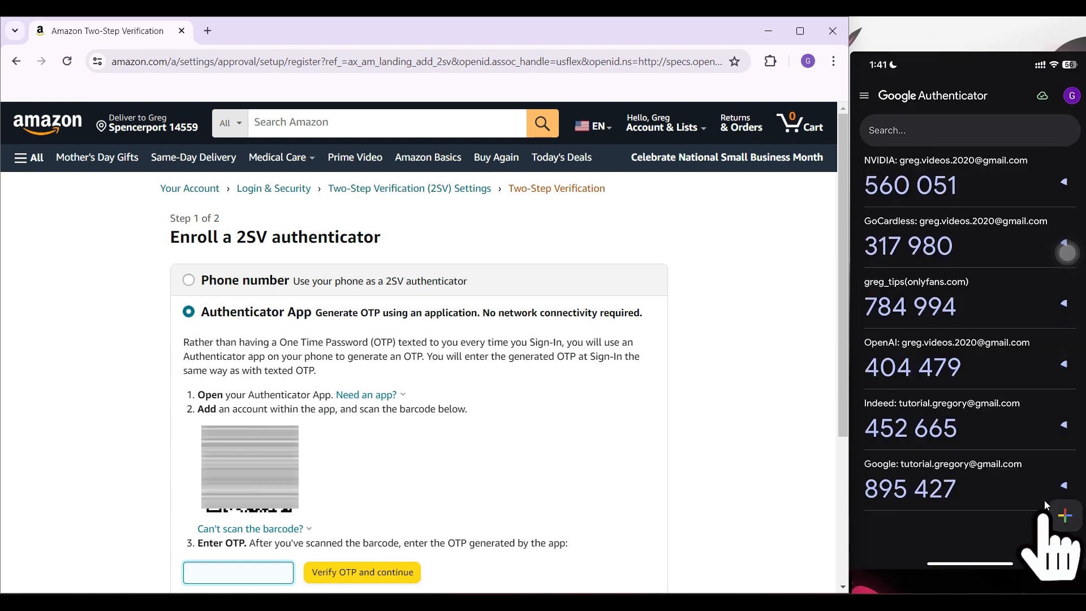
pyautogui.click(1065, 515)
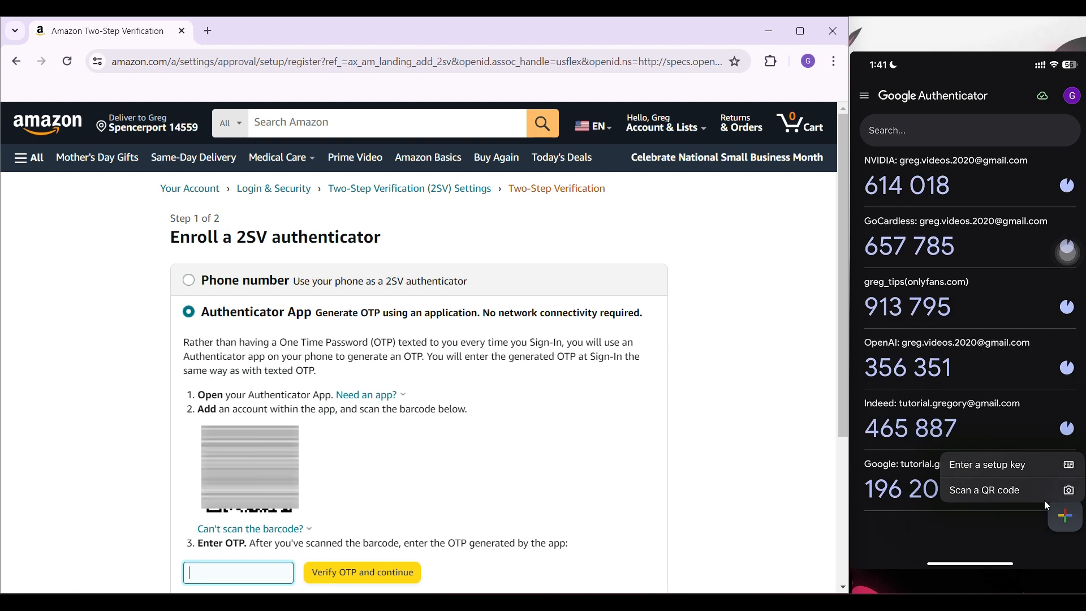
pyautogui.click(983, 490)
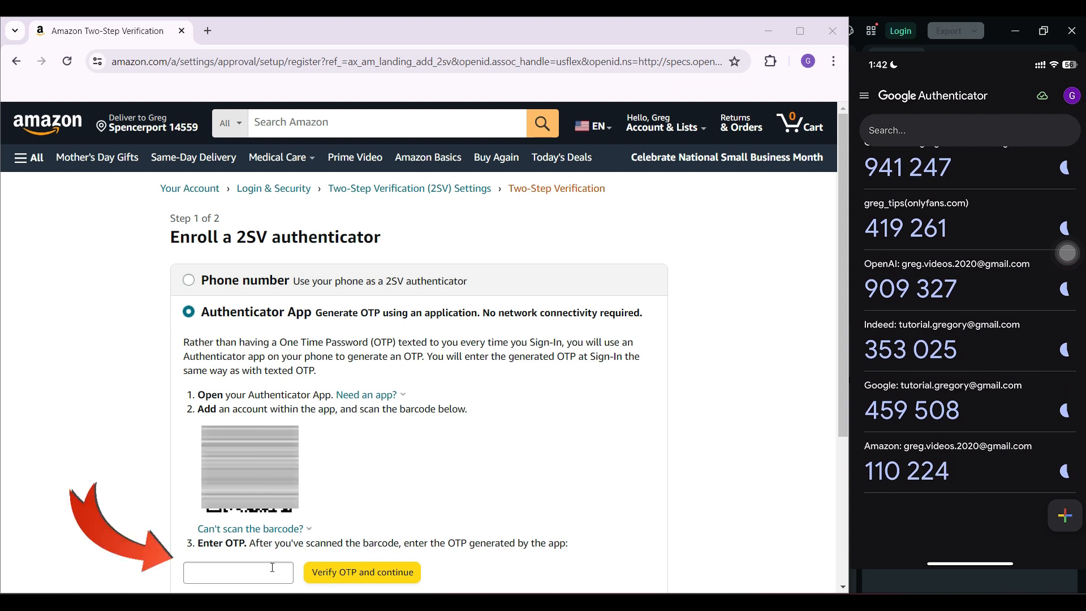
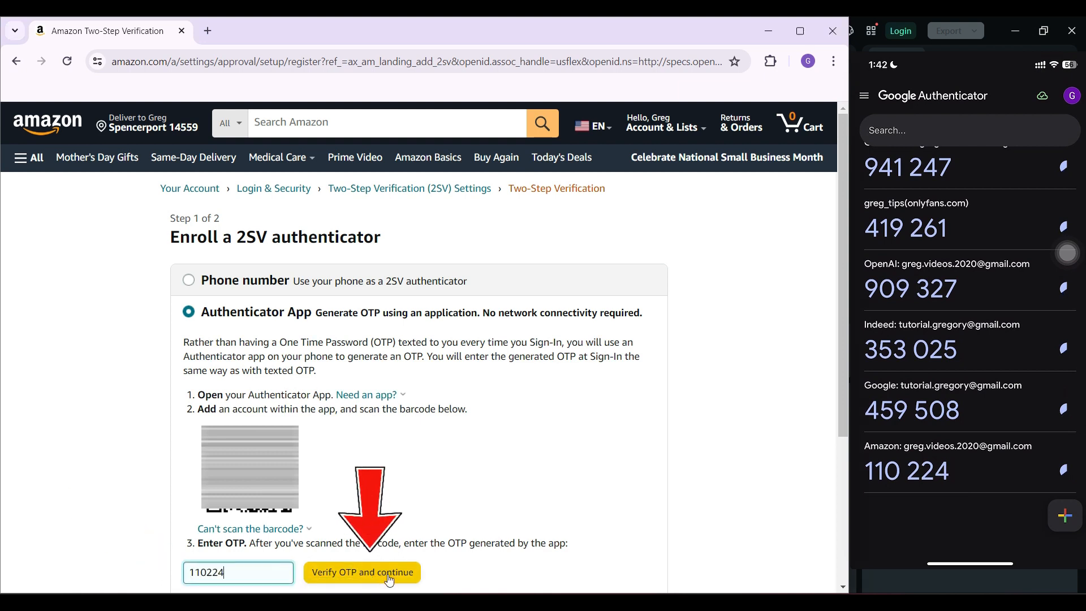
pyautogui.click(361, 572)
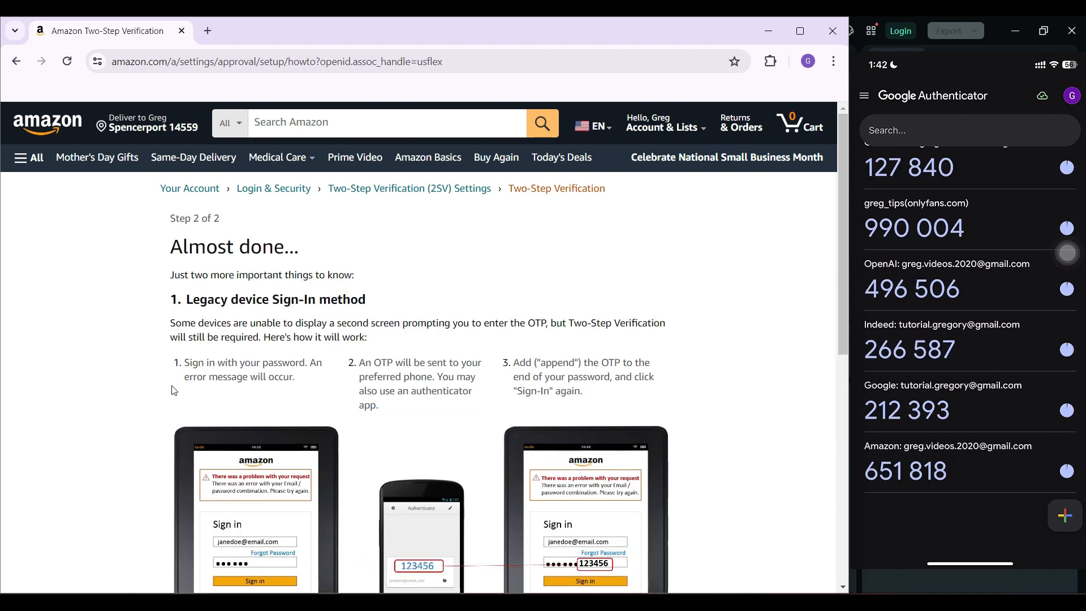
# - Scroll down and confirm to turn on Two-Step Verification
pyautogui.scroll(-3)
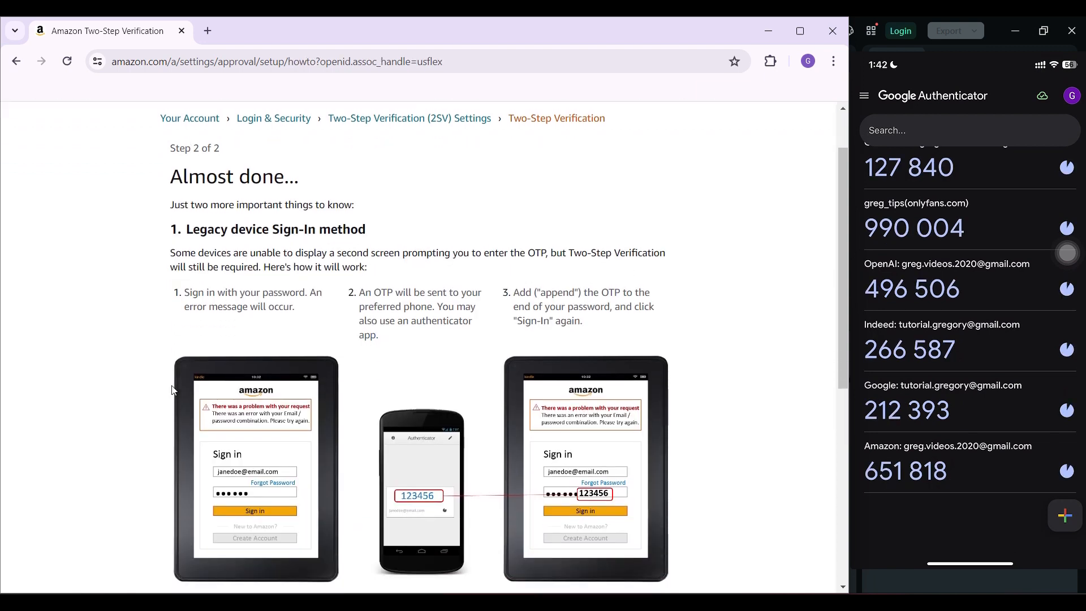
pyautogui.scroll(-3)
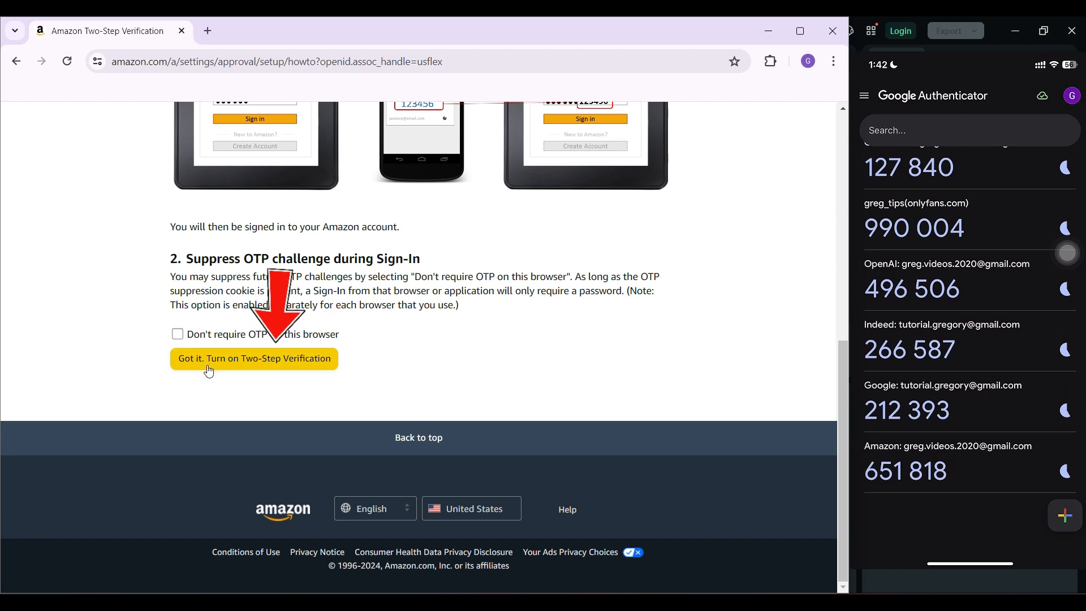
pyautogui.click(253, 357)
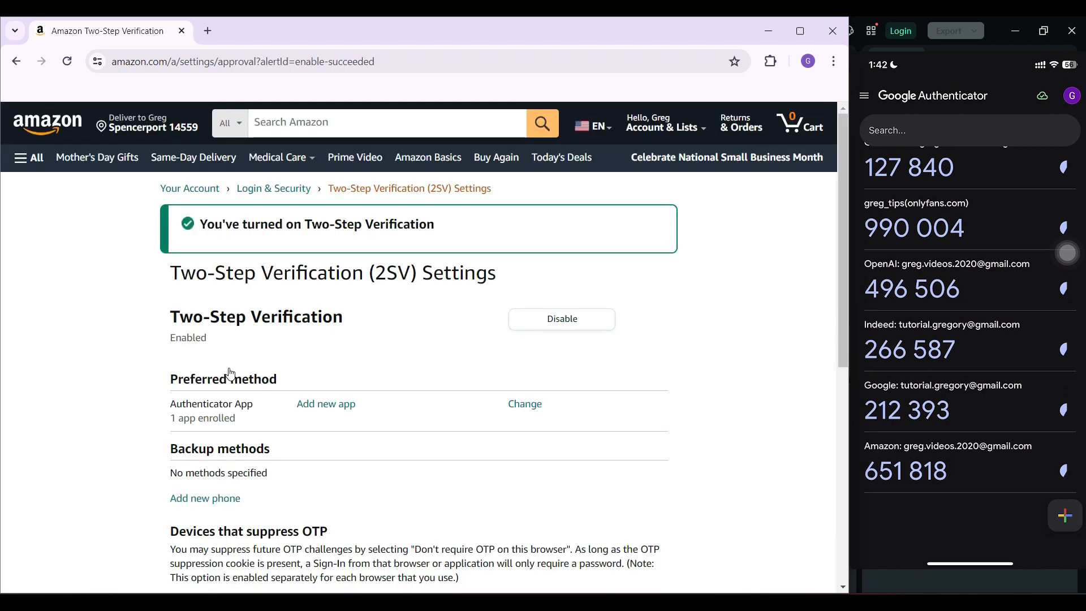